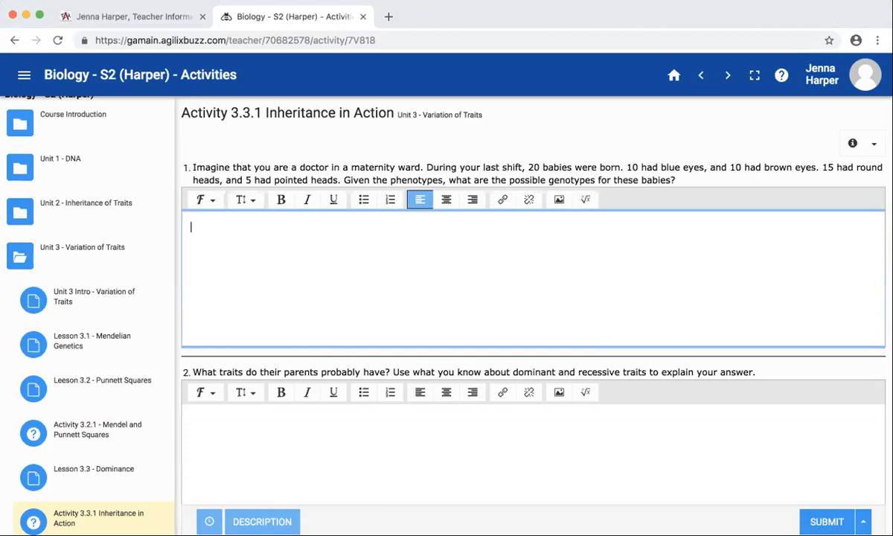
pyautogui.moveTo(516, 18)
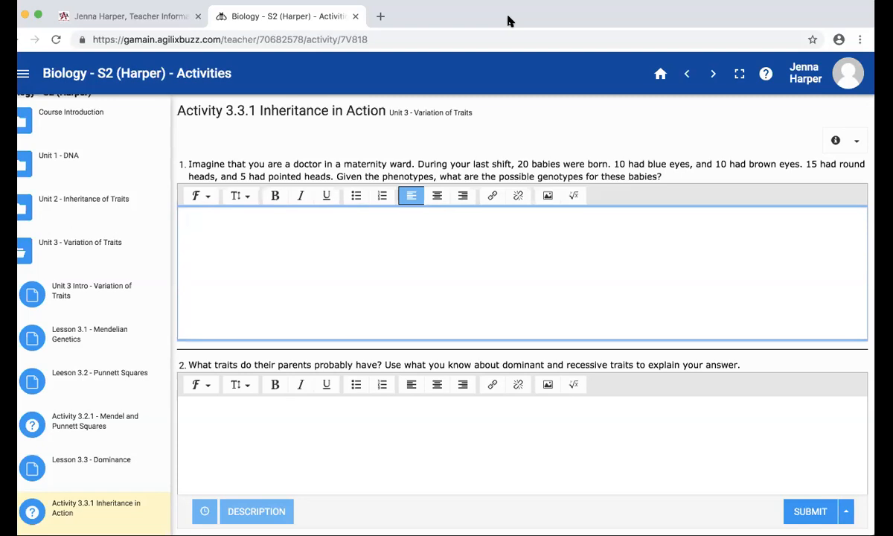
pyautogui.moveTo(468, 136)
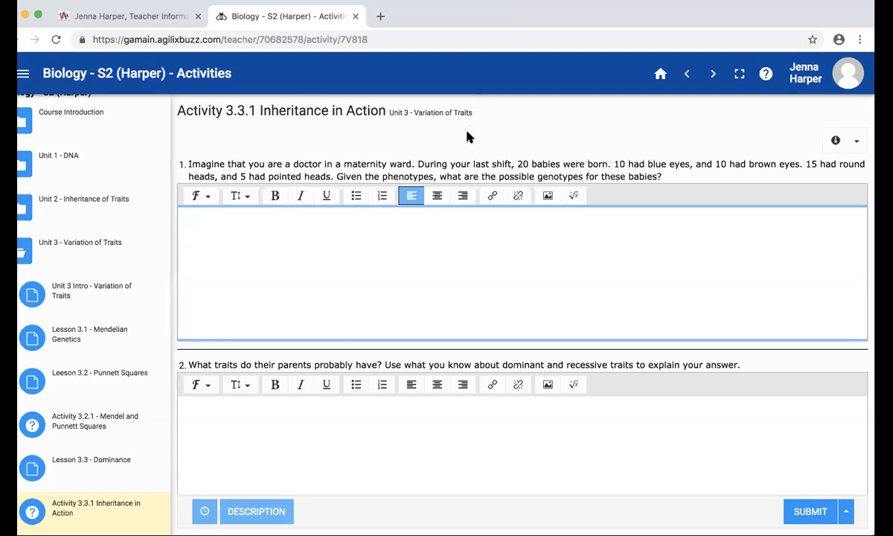
pyautogui.moveTo(662, 206)
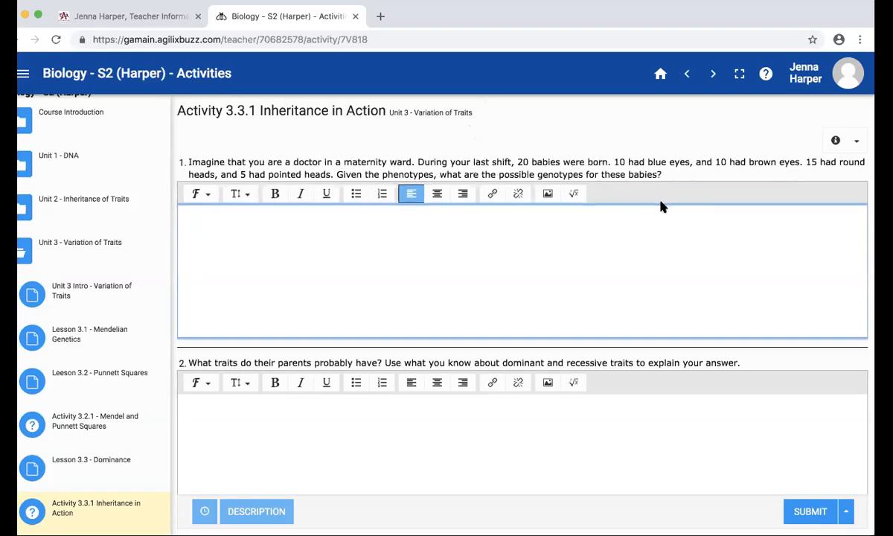
pyautogui.scroll(-3)
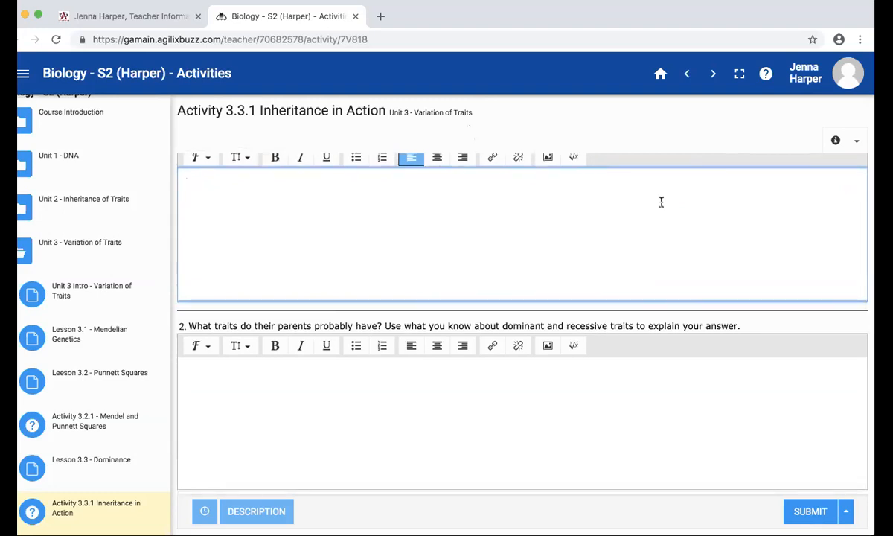
pyautogui.moveTo(642, 265)
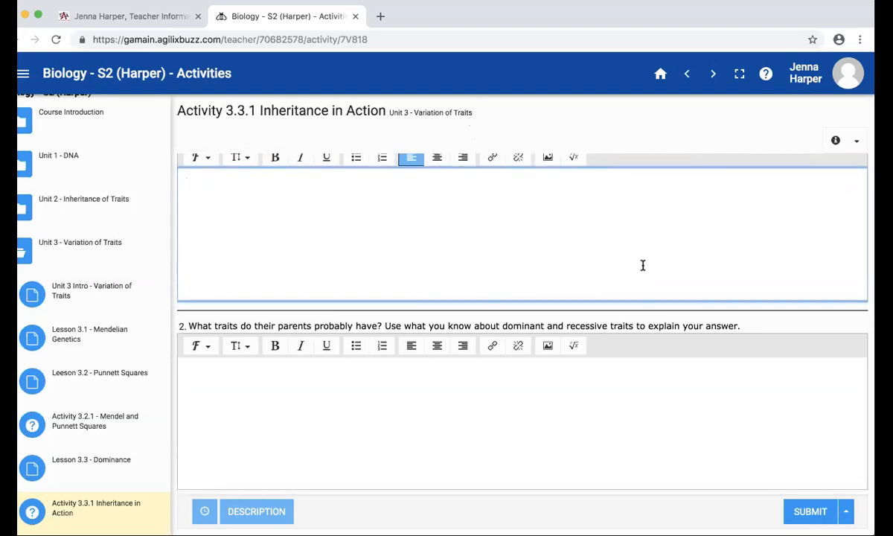
pyautogui.moveTo(634, 212)
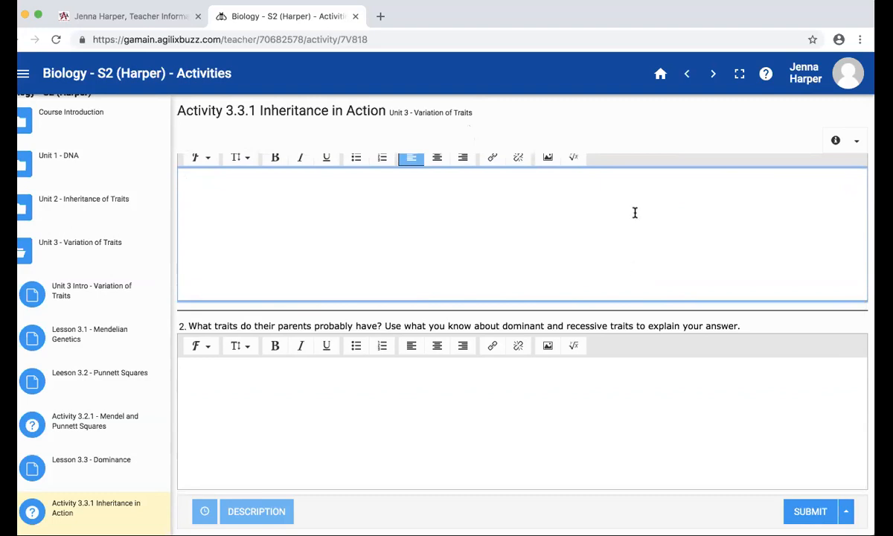
pyautogui.moveTo(748, 15)
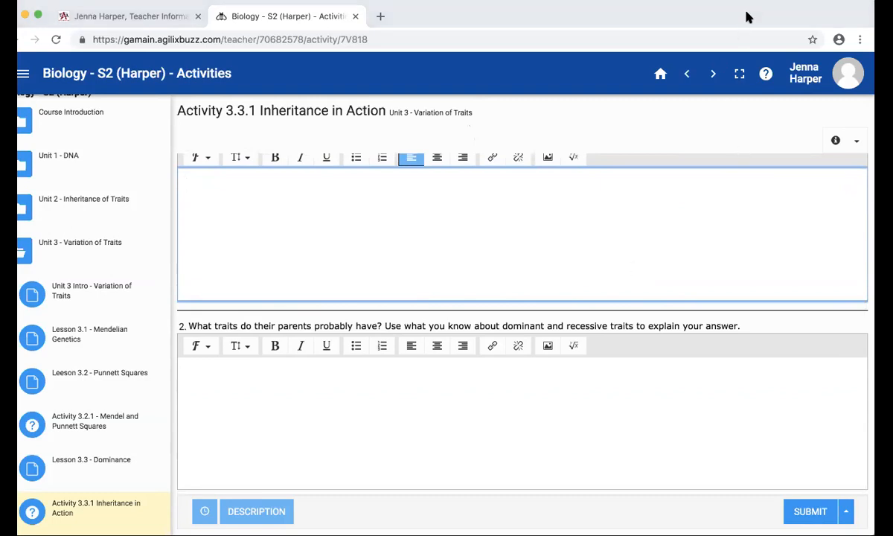
pyautogui.moveTo(421, 201)
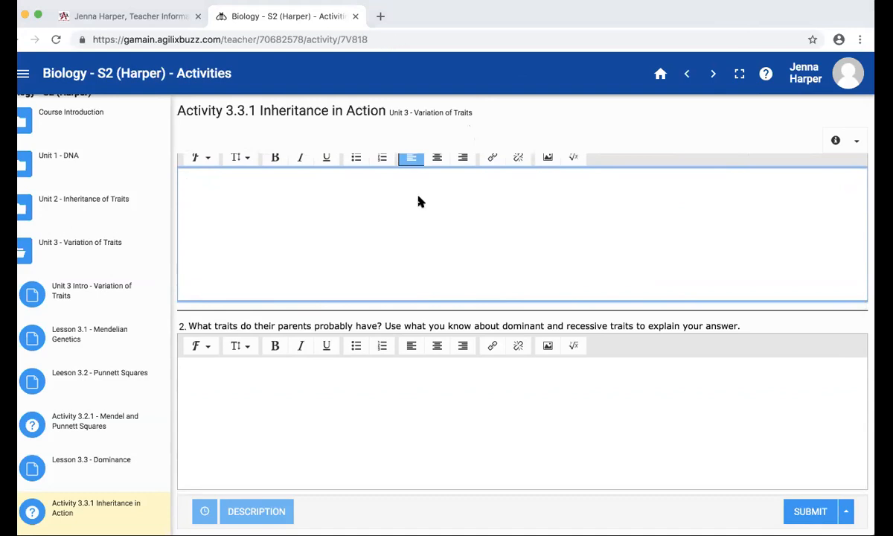
pyautogui.moveTo(470, 262)
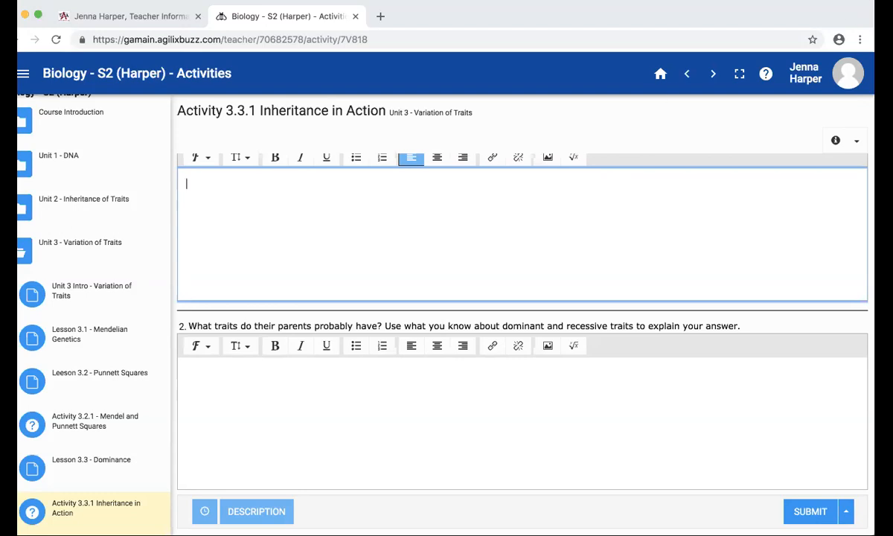
pyautogui.moveTo(810, 255)
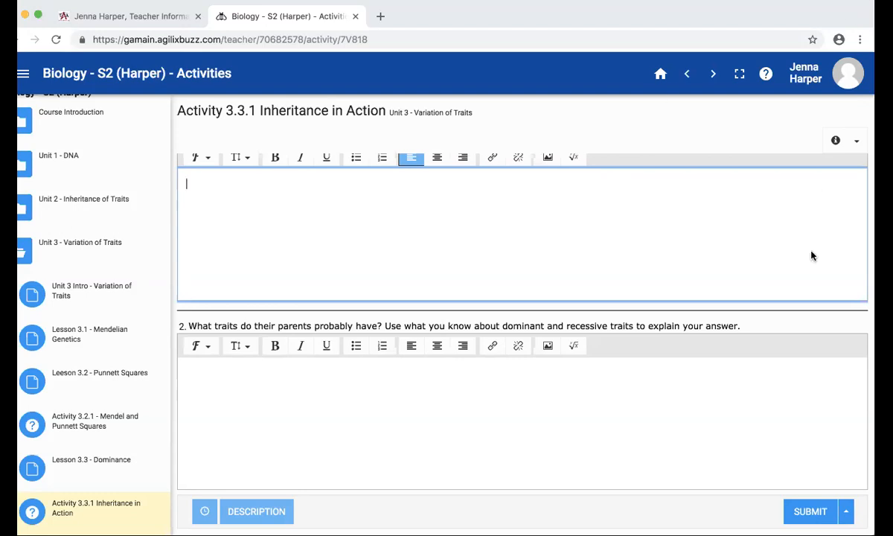